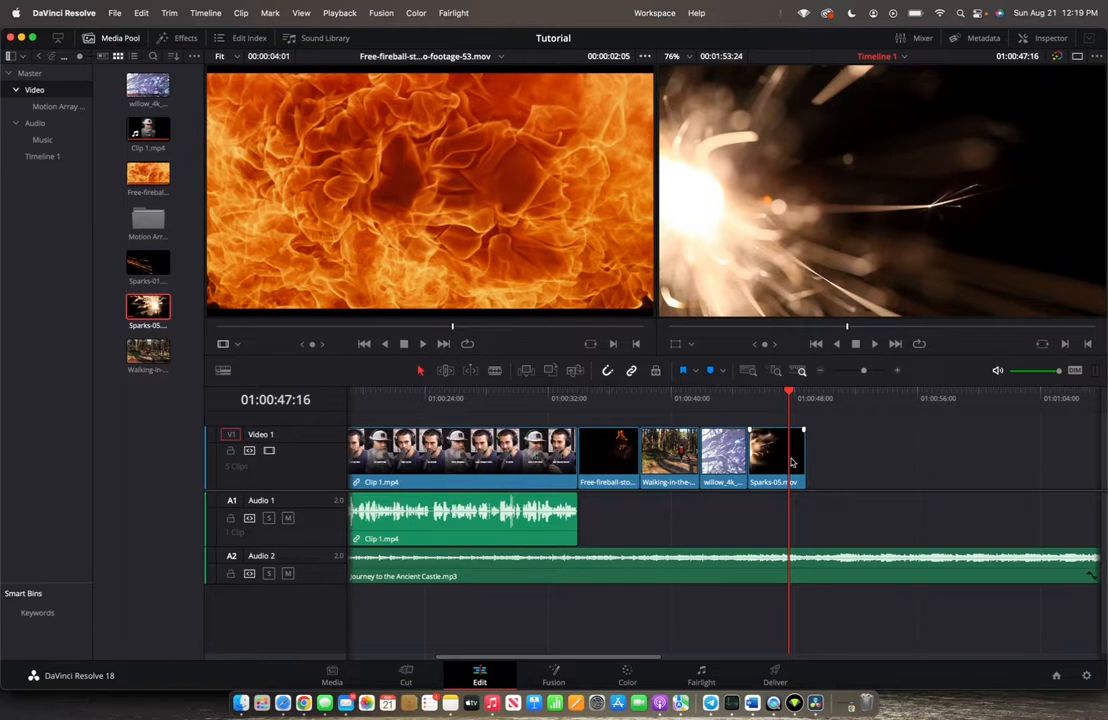
pyautogui.moveTo(775, 458)
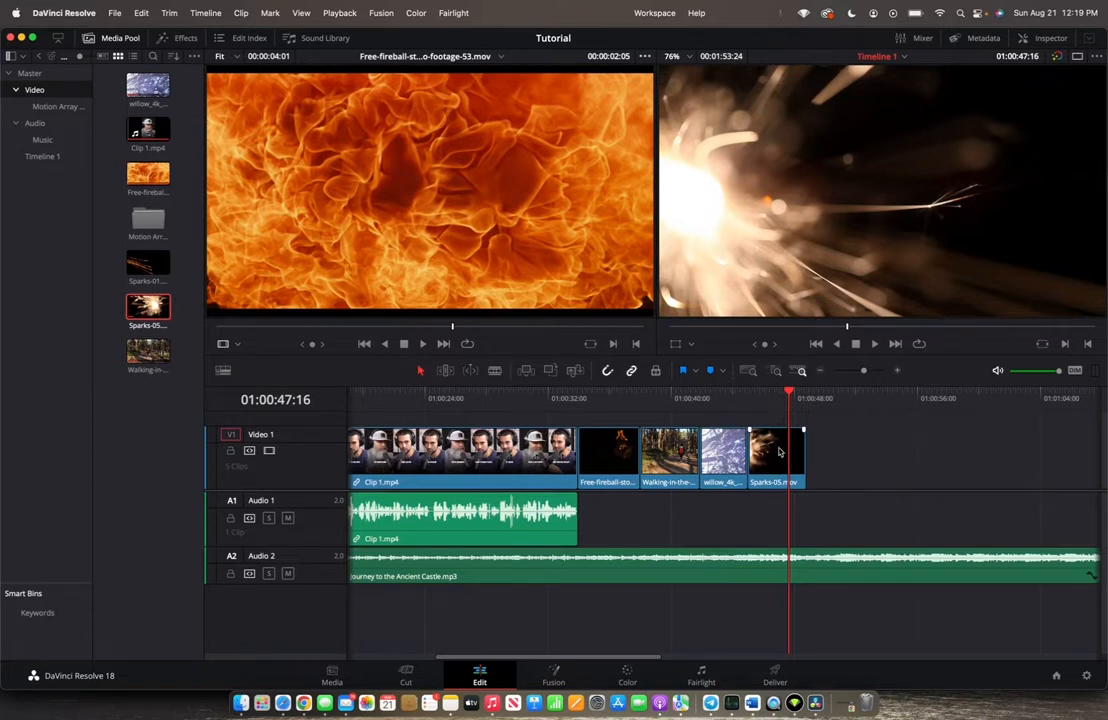
pyautogui.moveTo(778, 459)
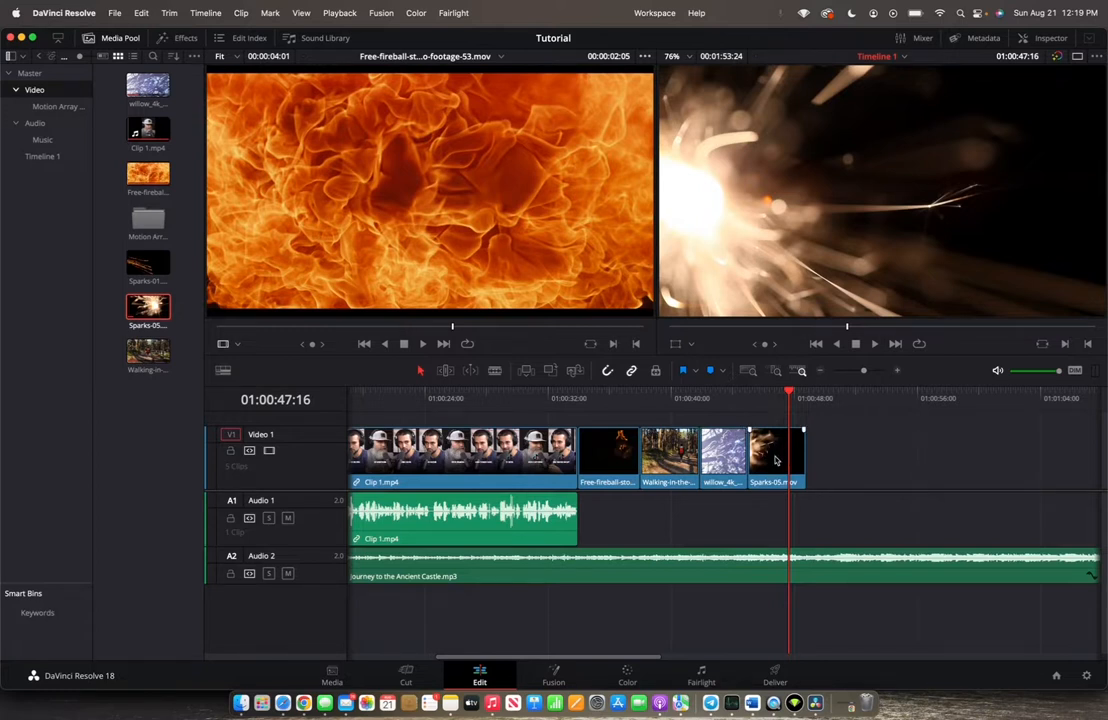